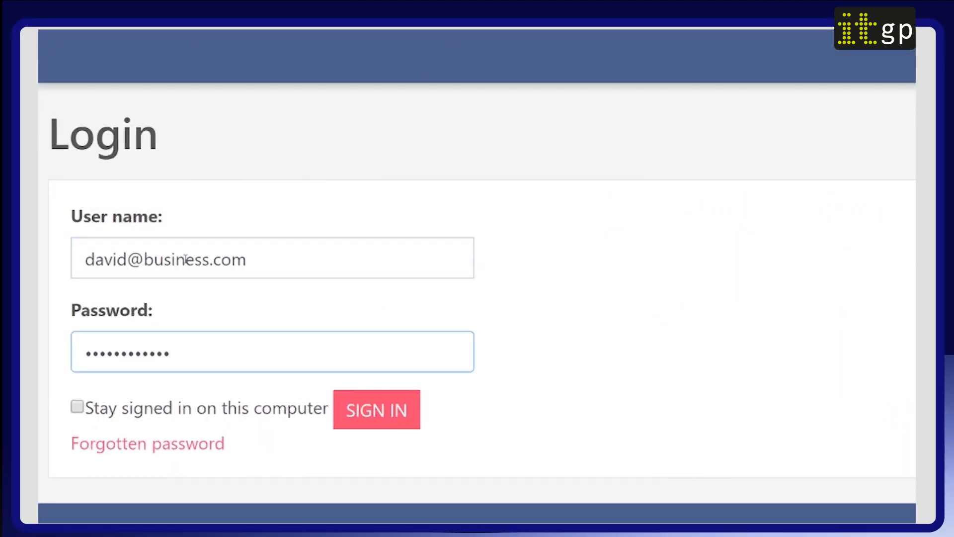
- Sign in and show the Common fields page with the organisation's role holders
left_click(375, 409)
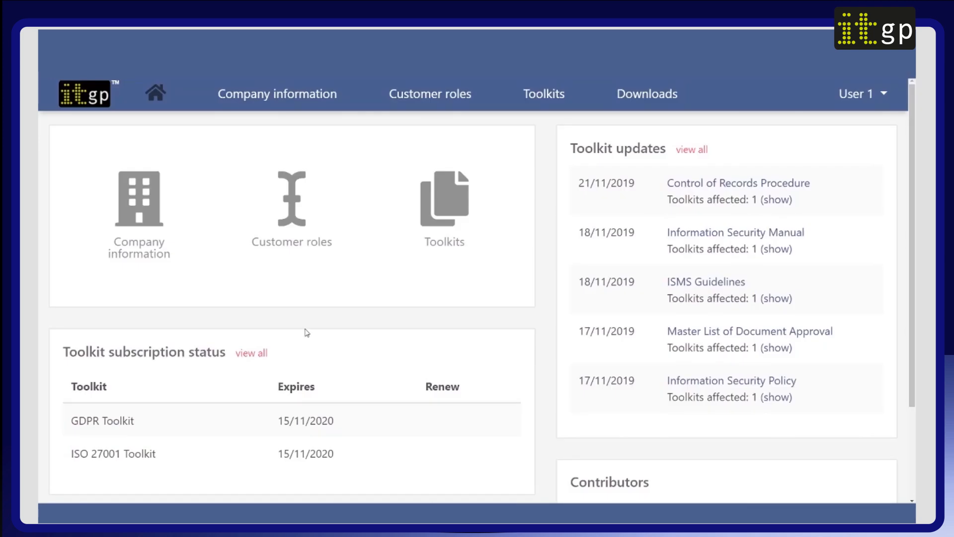
mouse_move(445, 198)
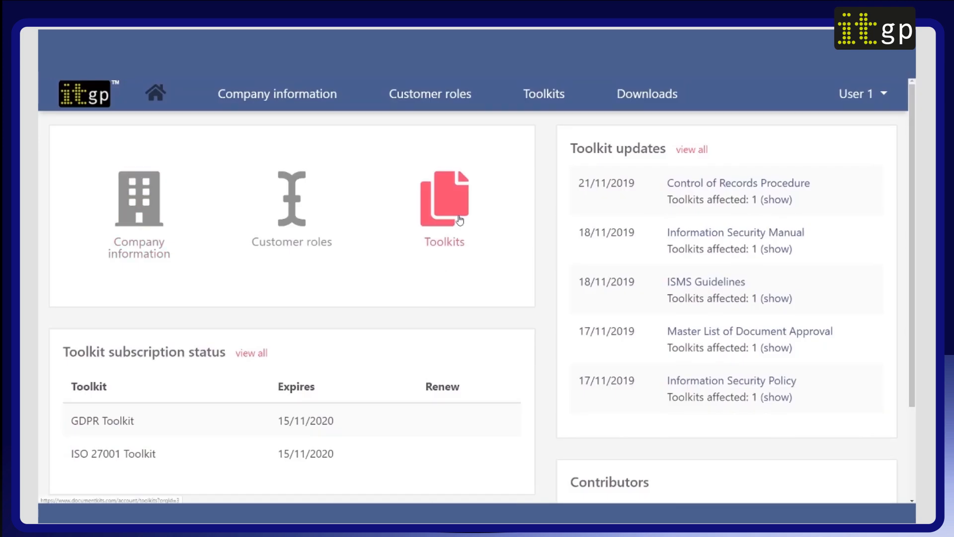
left_click(429, 93)
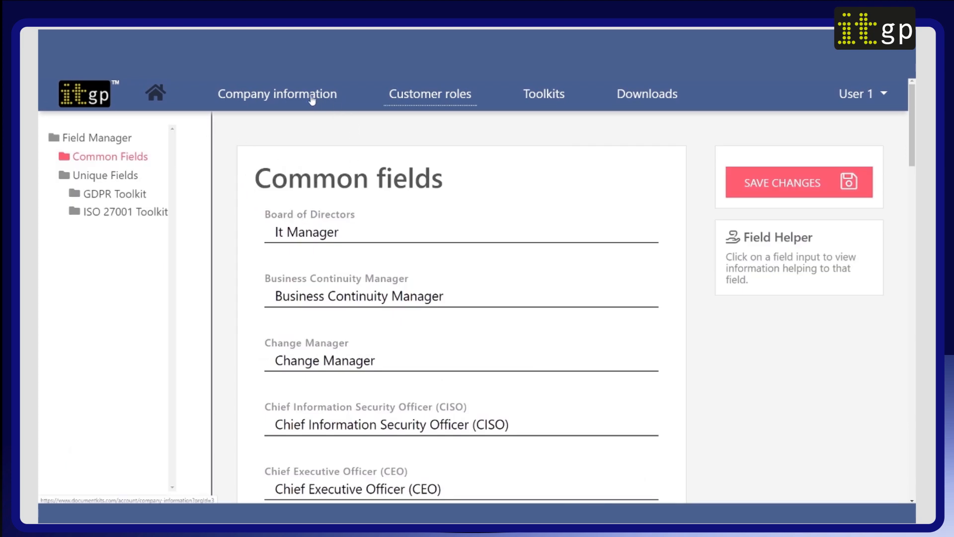
- Under Company information > Classifications, add 'Restricted' as a new classification
left_click(277, 94)
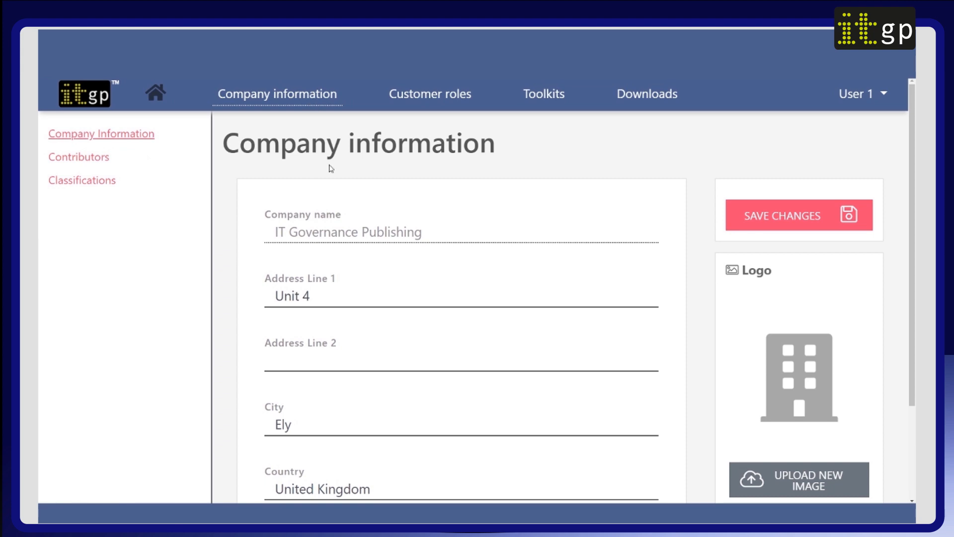
mouse_move(78, 157)
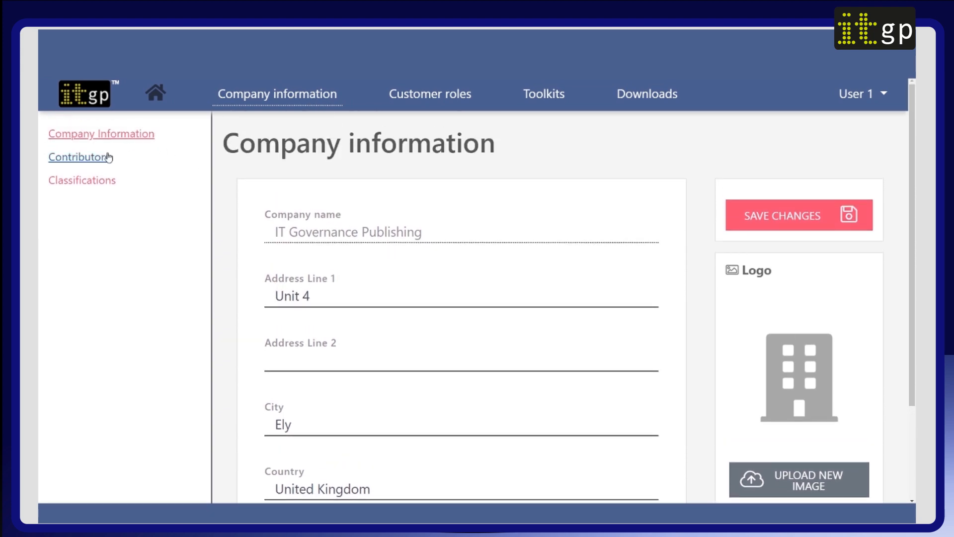
left_click(82, 180)
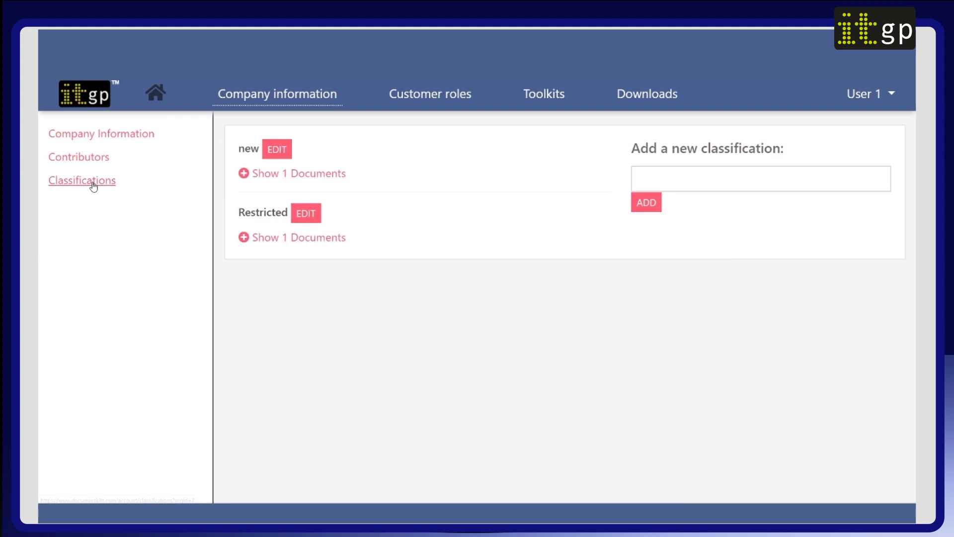
left_click(760, 178)
type("Restricted")
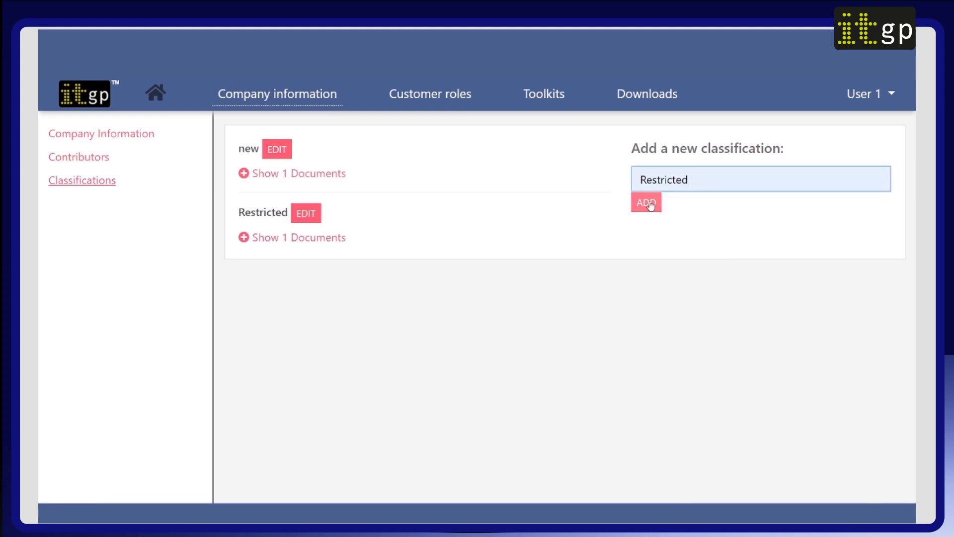
left_click(645, 202)
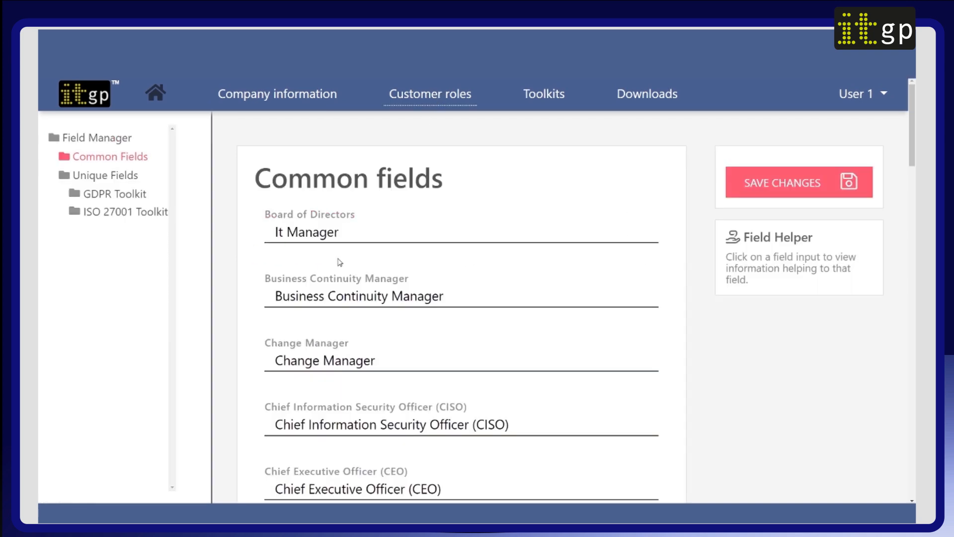
- Clear the Board of Directors role field and go back to the home dashboard
scroll("down", 3)
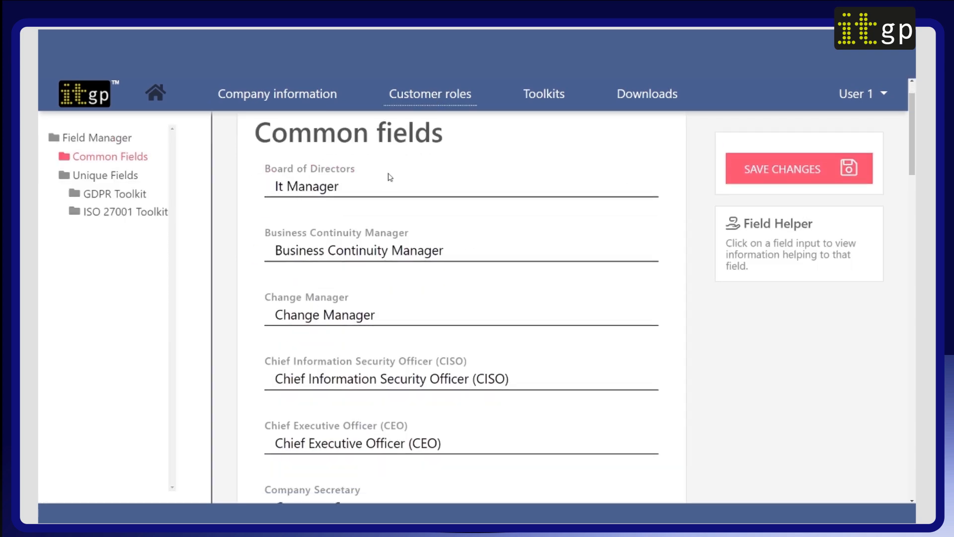
left_click(306, 186)
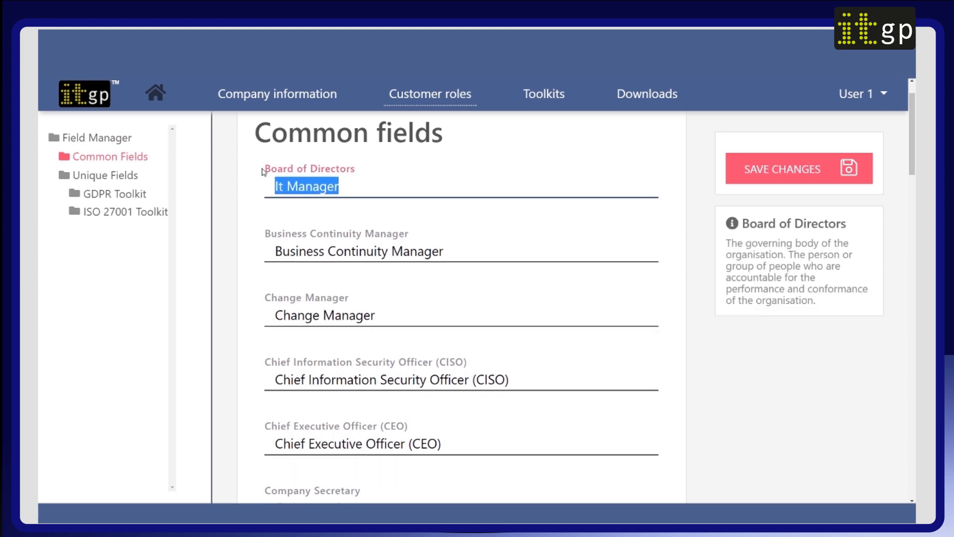
key("Delete")
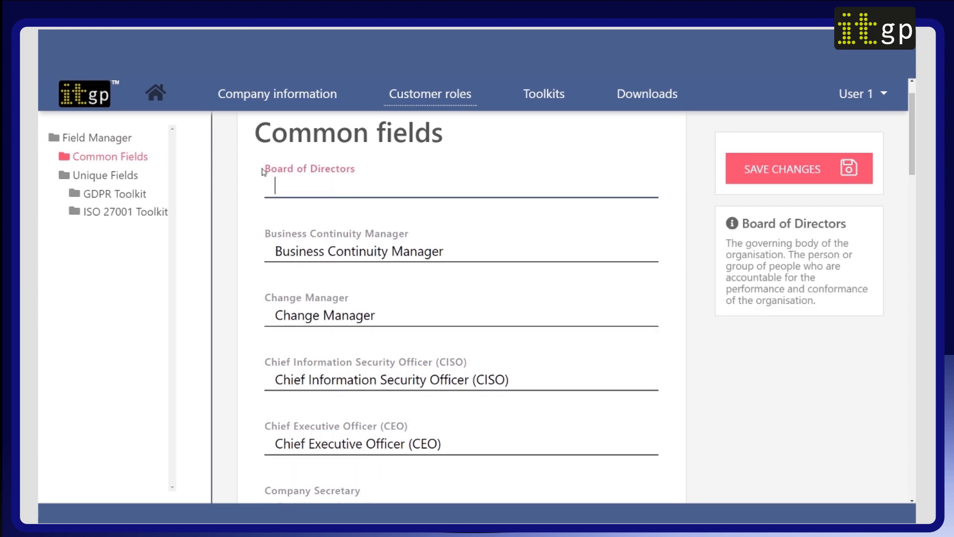
left_click(782, 169)
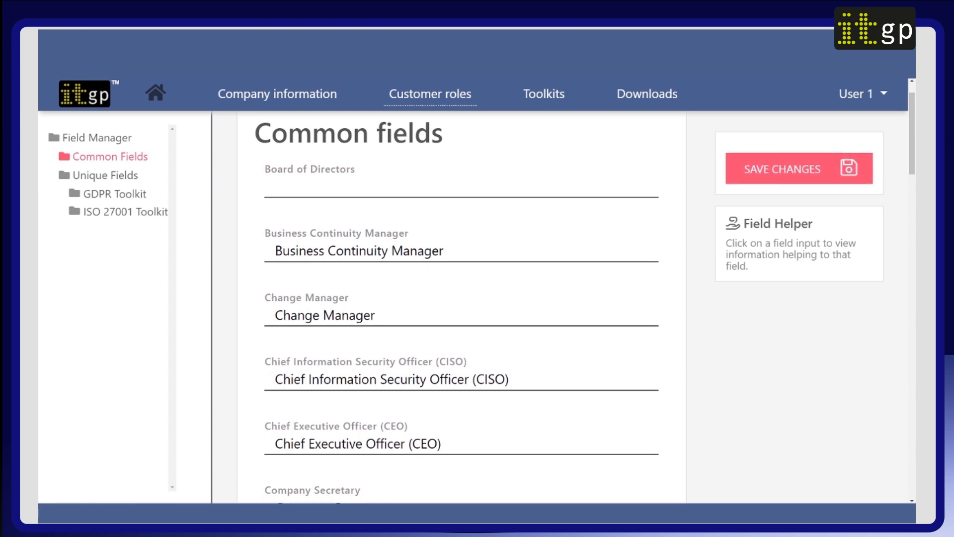
left_click(155, 94)
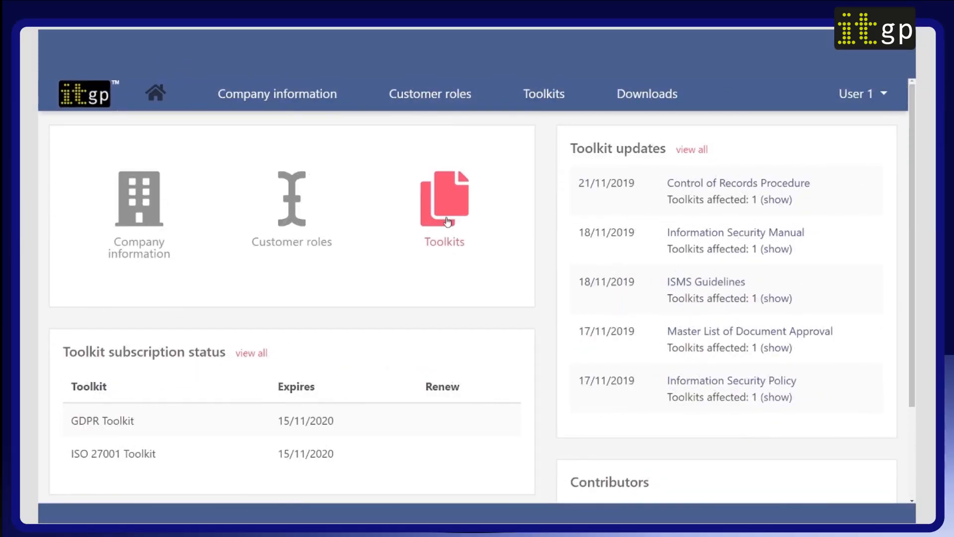
- Show the ISO 27001 Toolkit's document list and look through its procedures
left_click(443, 198)
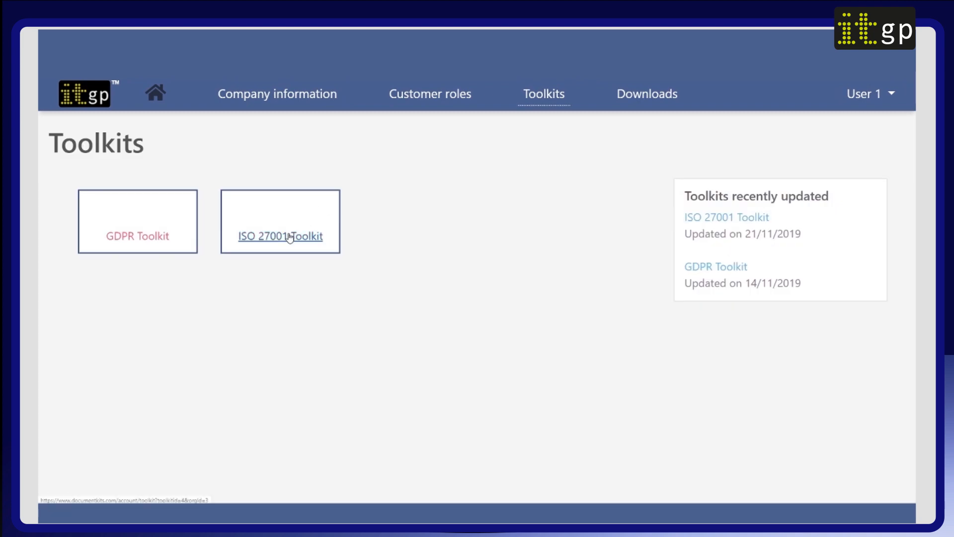
left_click(280, 237)
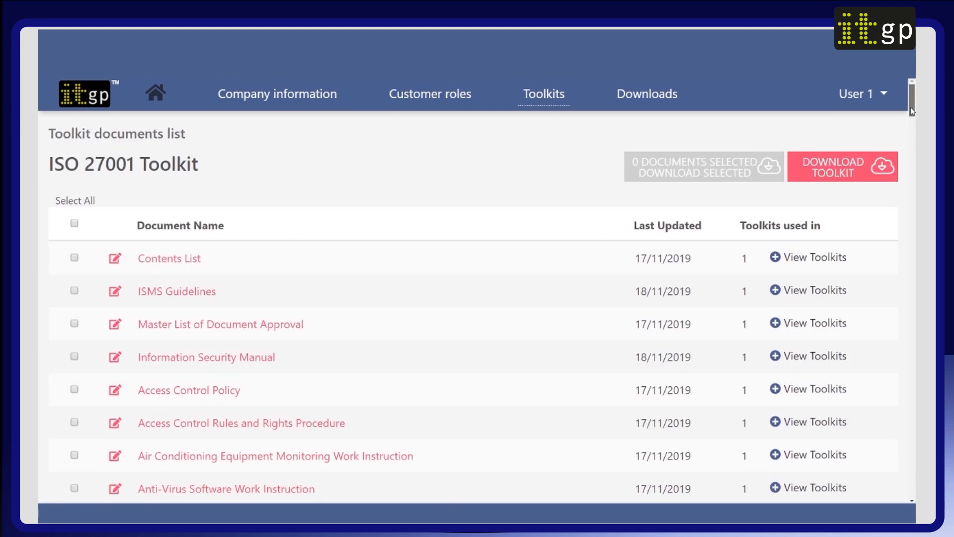
scroll("down", 3)
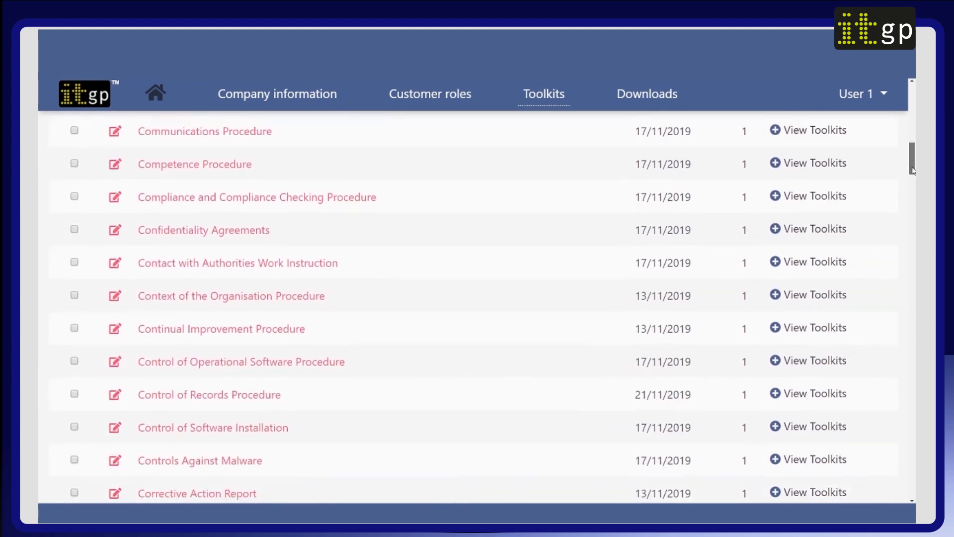
scroll("down", 3)
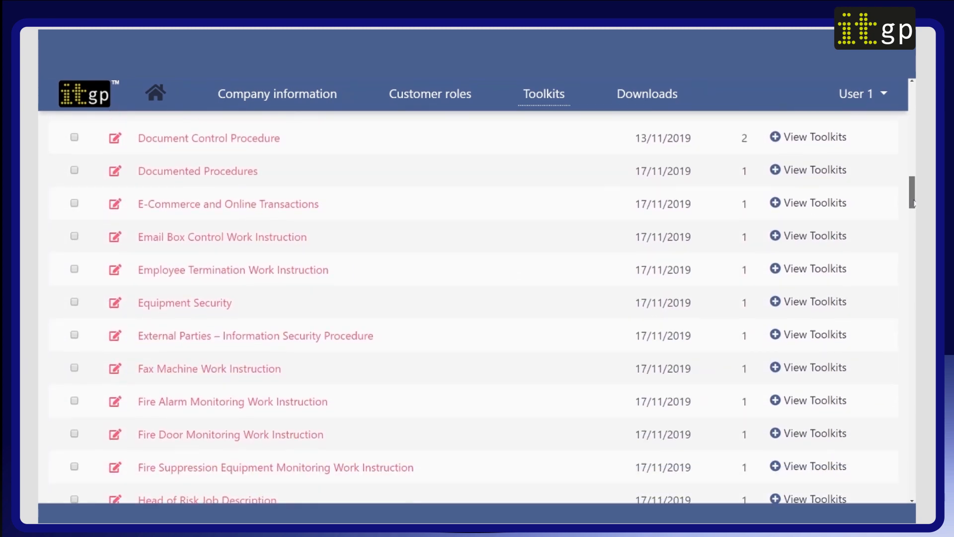
scroll("down", 3)
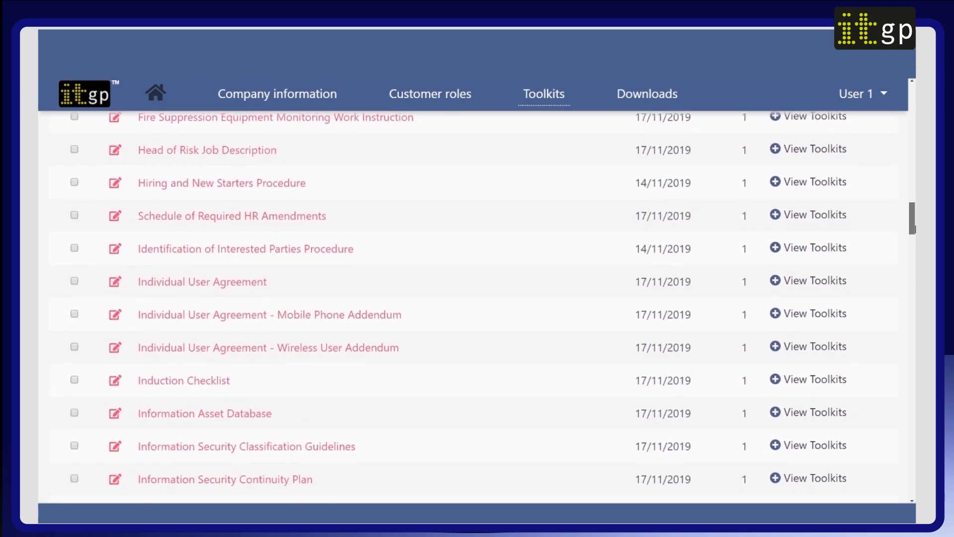
scroll("down", 3)
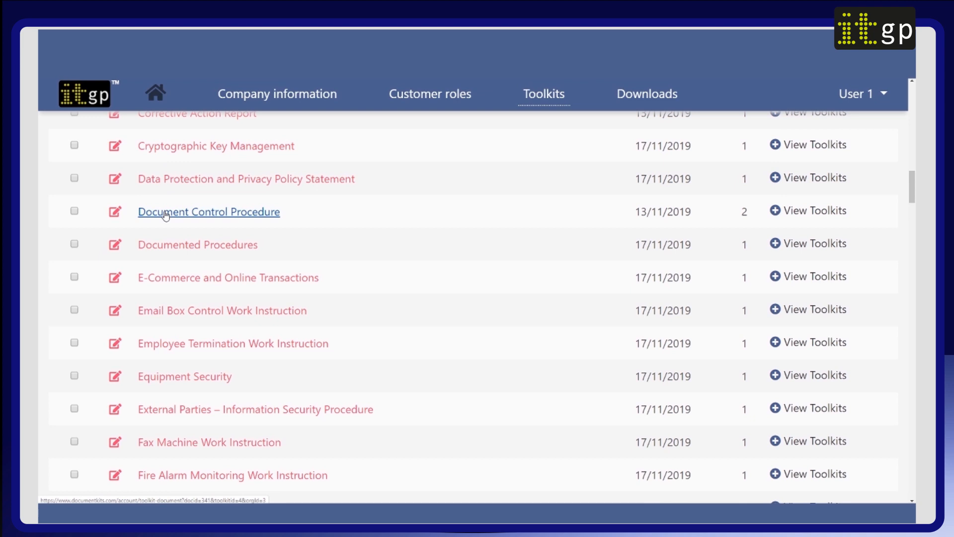
- View the Document Control Procedure and its classification choices
left_click(208, 211)
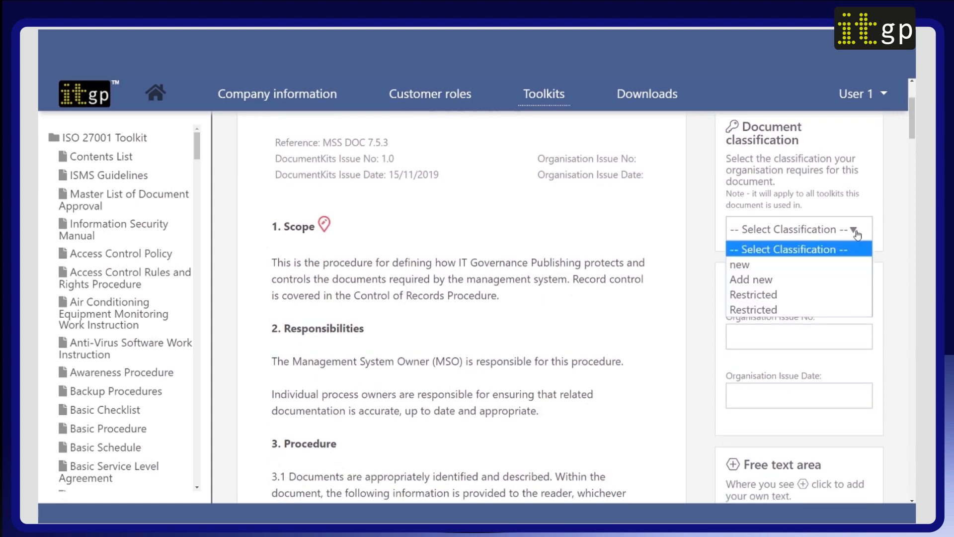
mouse_move(210, 142)
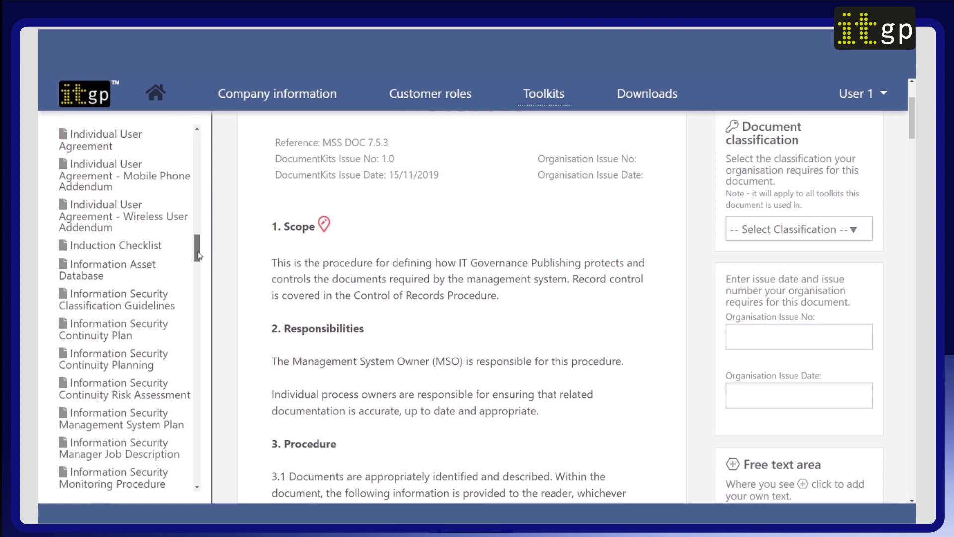
scroll("down", 3)
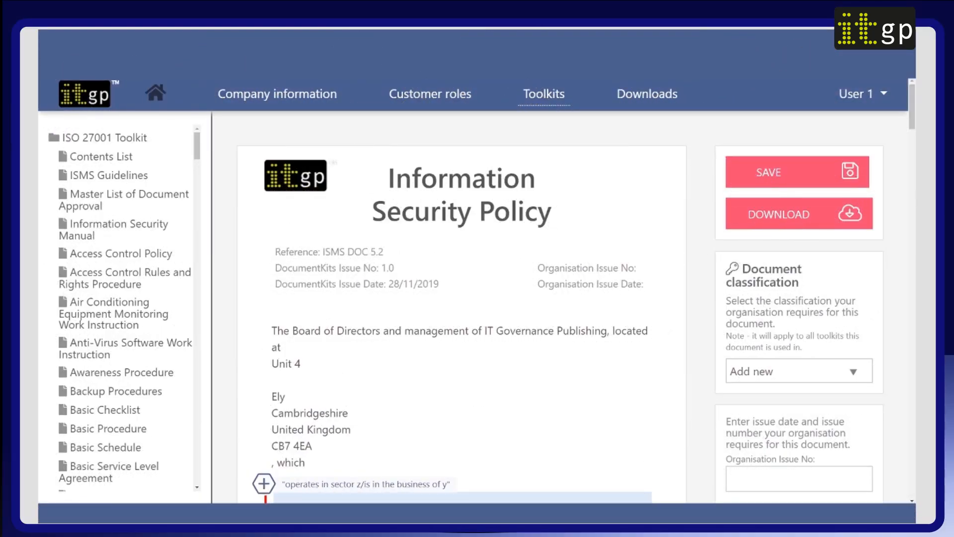
- Set the Information Security Policy's classification to Restricted and review its contents and notes
scroll("down", 3)
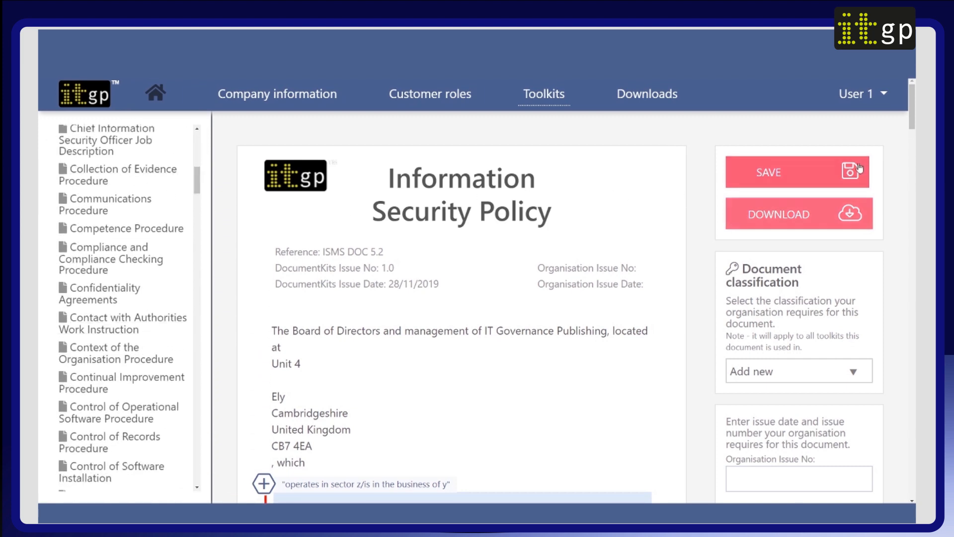
scroll("down", 3)
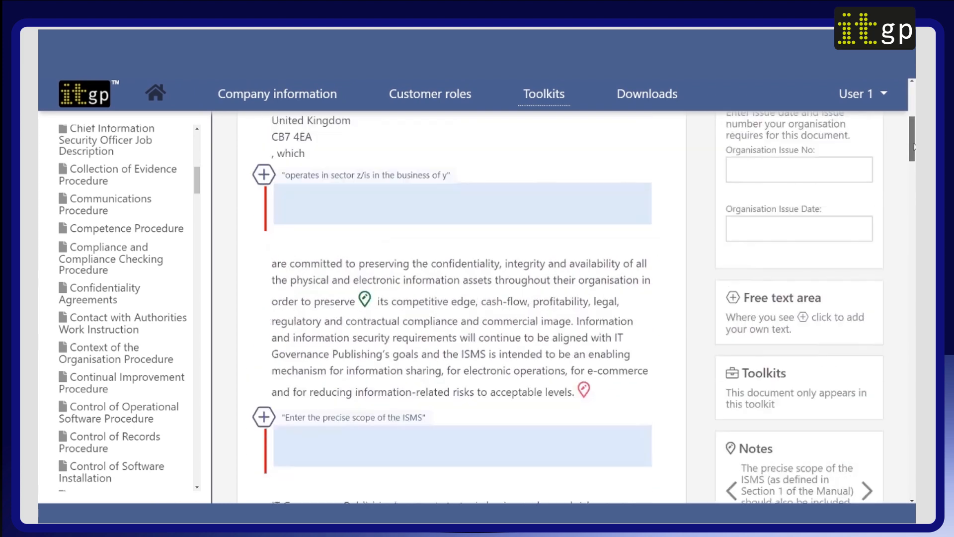
left_click(797, 219)
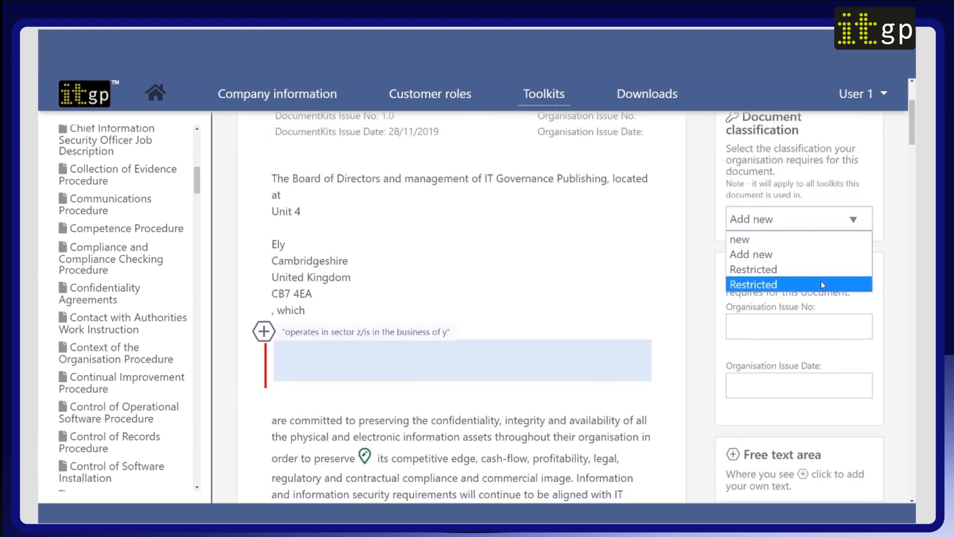
scroll("down", 3)
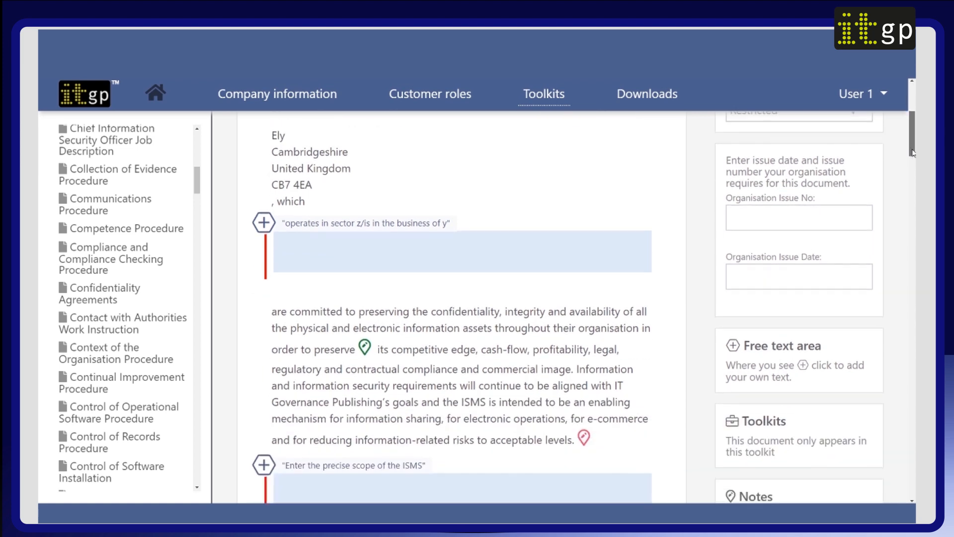
scroll("down", 3)
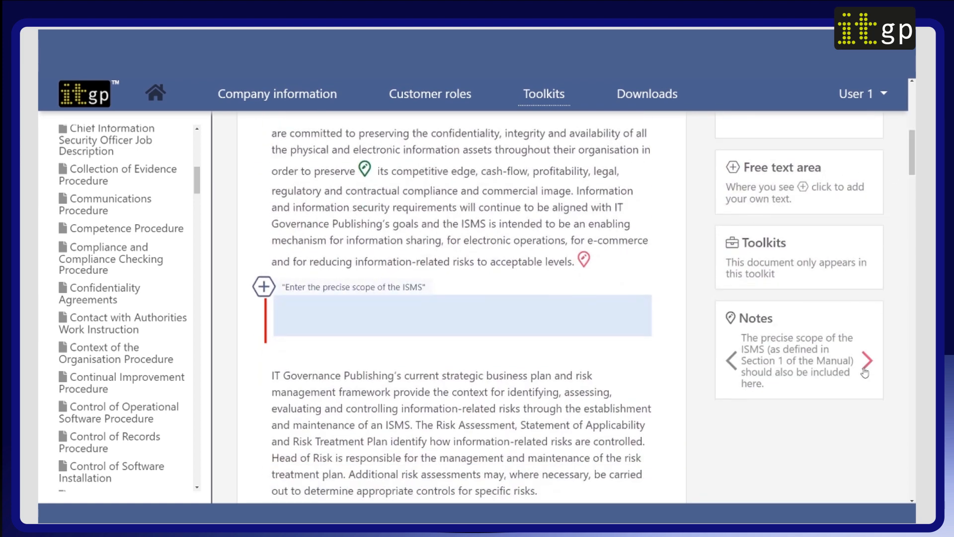
scroll("down", 3)
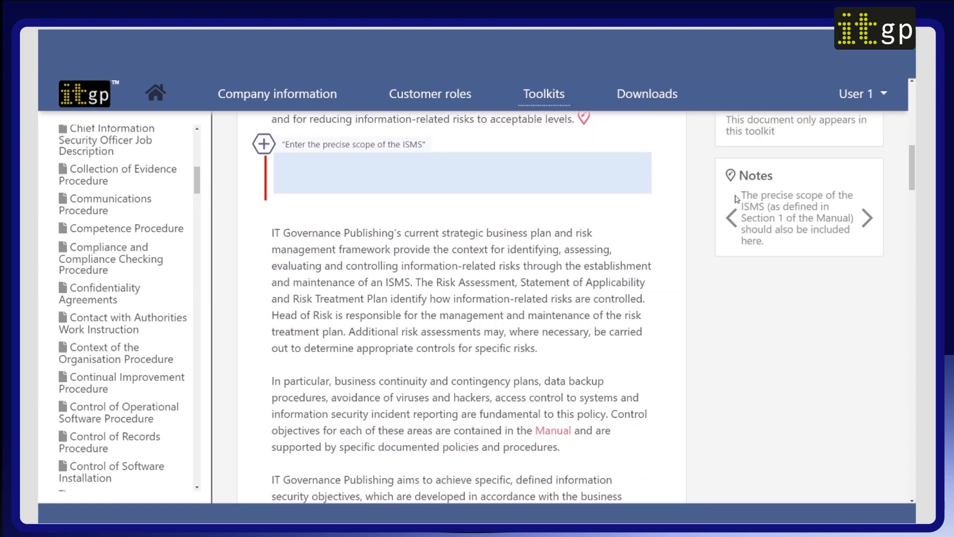
scroll("down", 3)
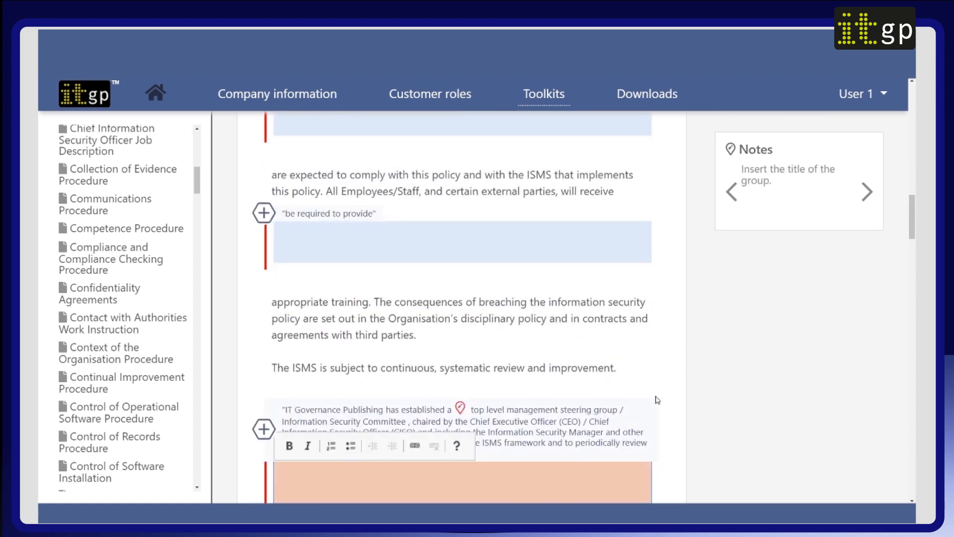
scroll("down", 3)
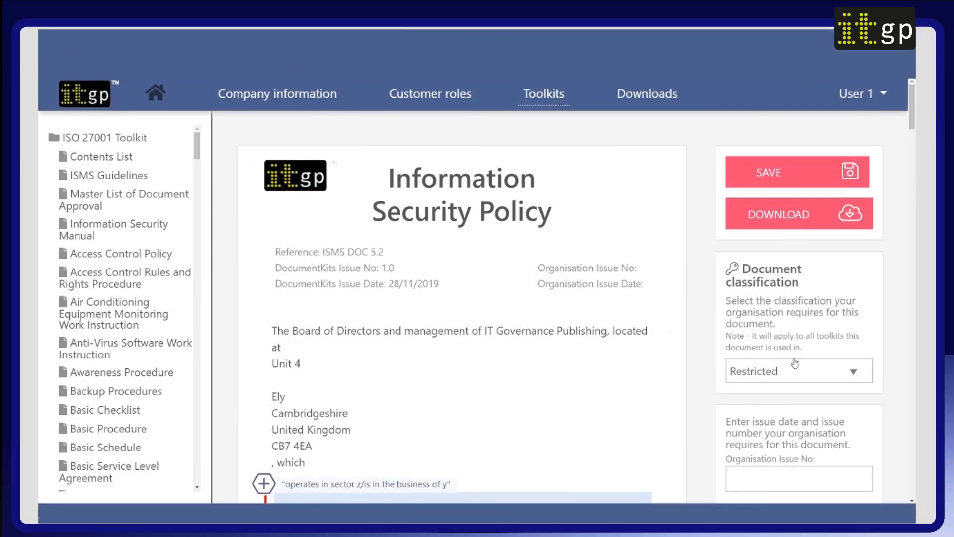
- Start entering 'Cyber S' as the business sector in the field below the company address
scroll("down", 3)
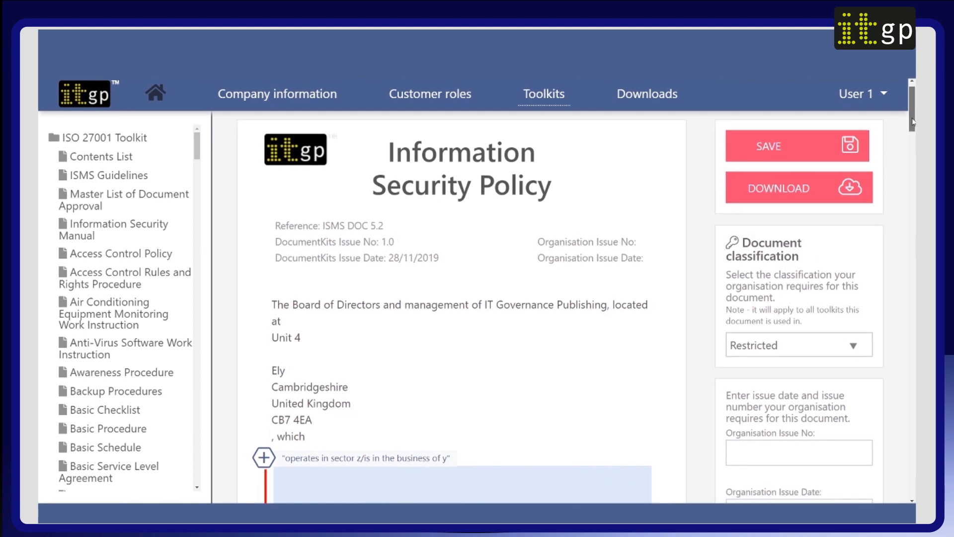
scroll("down", 3)
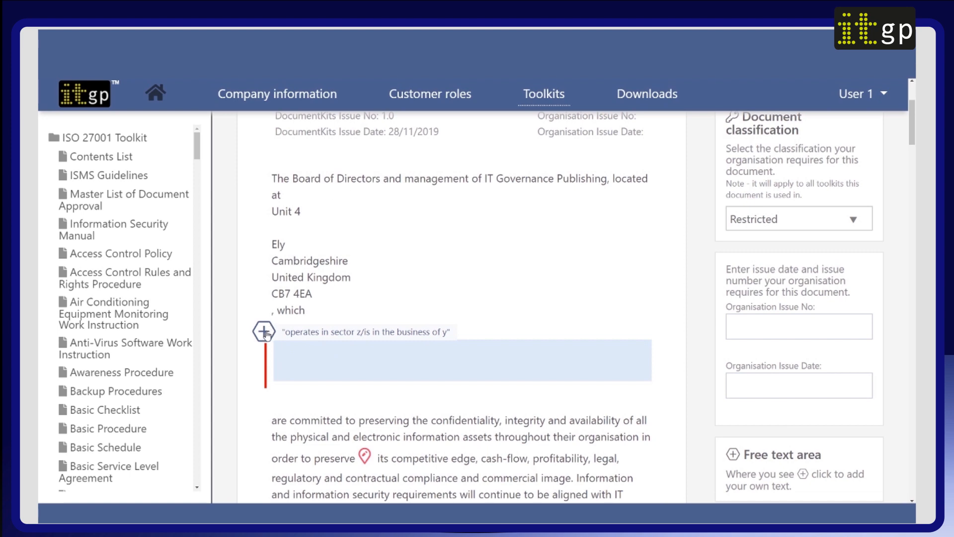
left_click(264, 331)
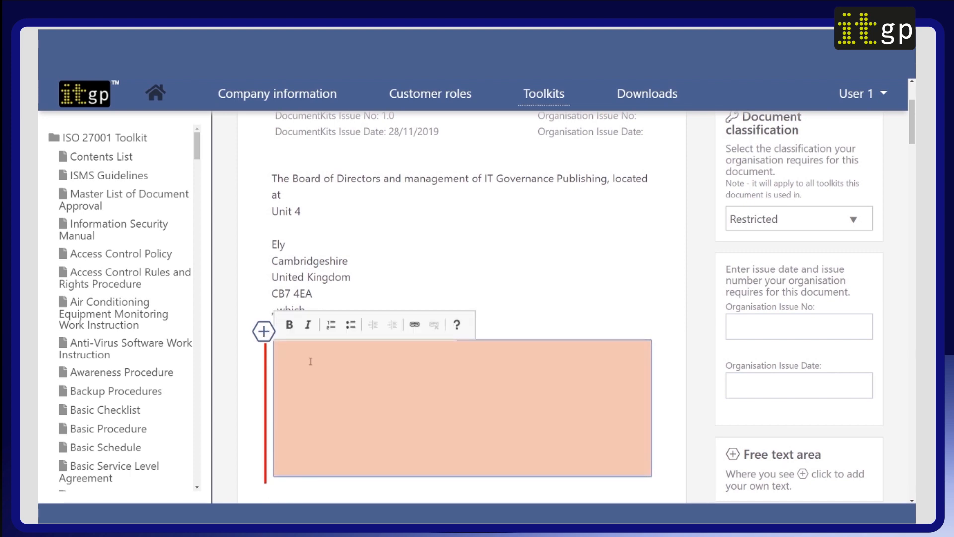
type("Cyber S")
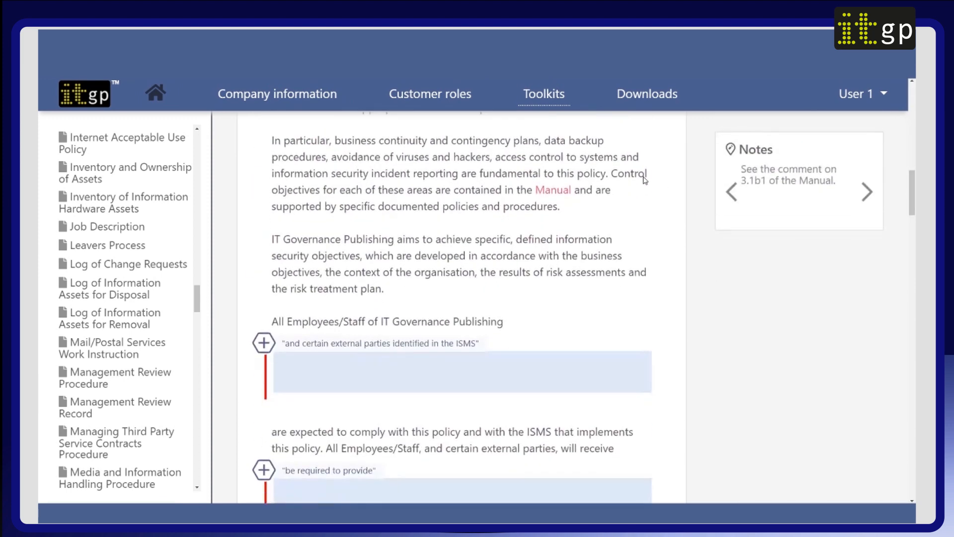
mouse_move(579, 219)
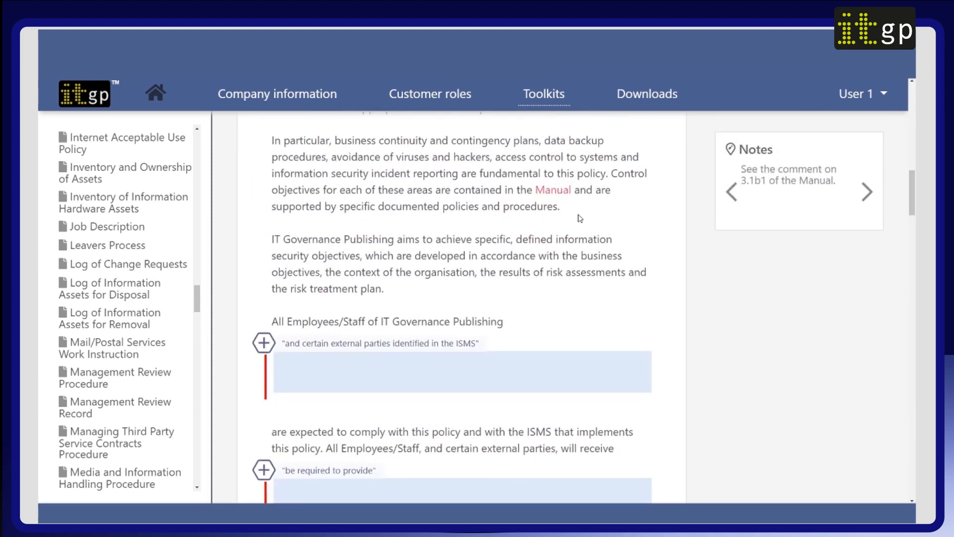
left_click(552, 190)
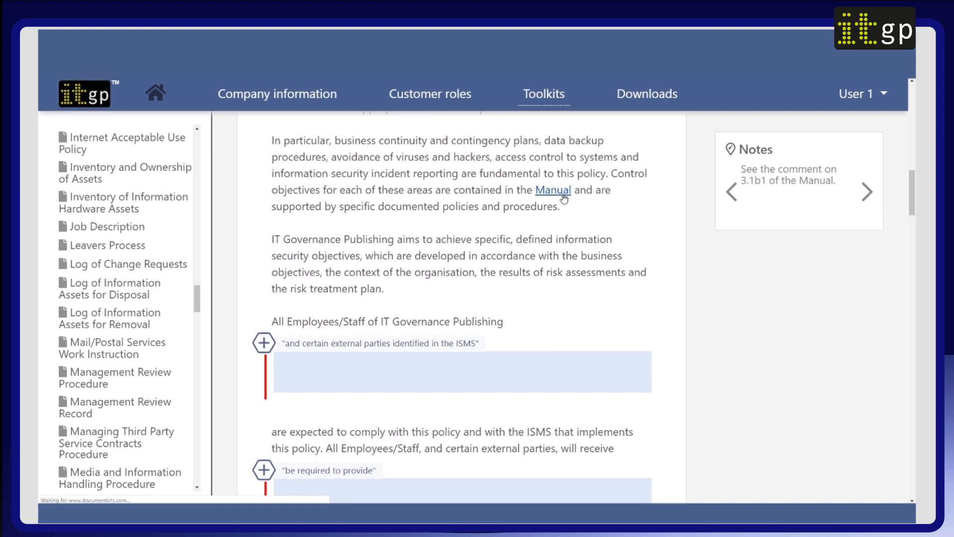
left_click(553, 189)
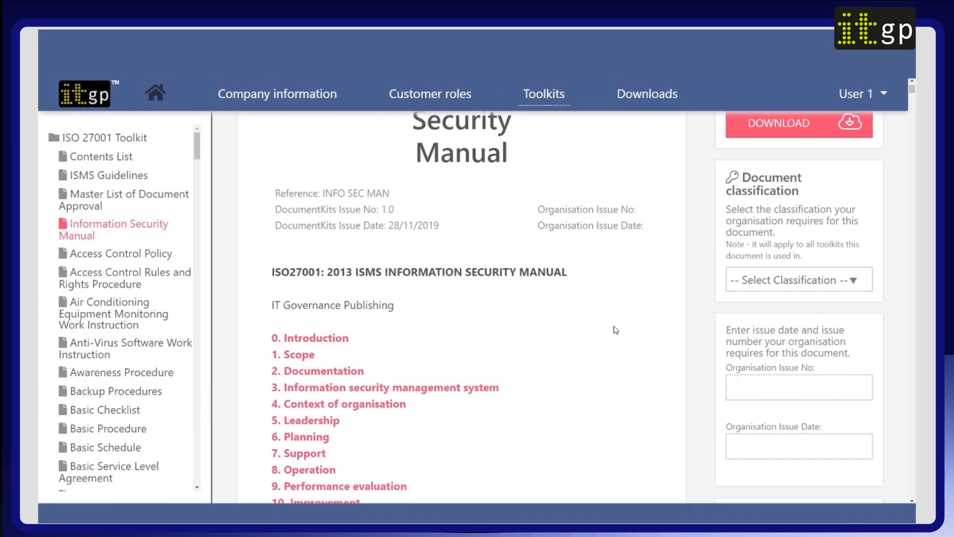
scroll("down", 3)
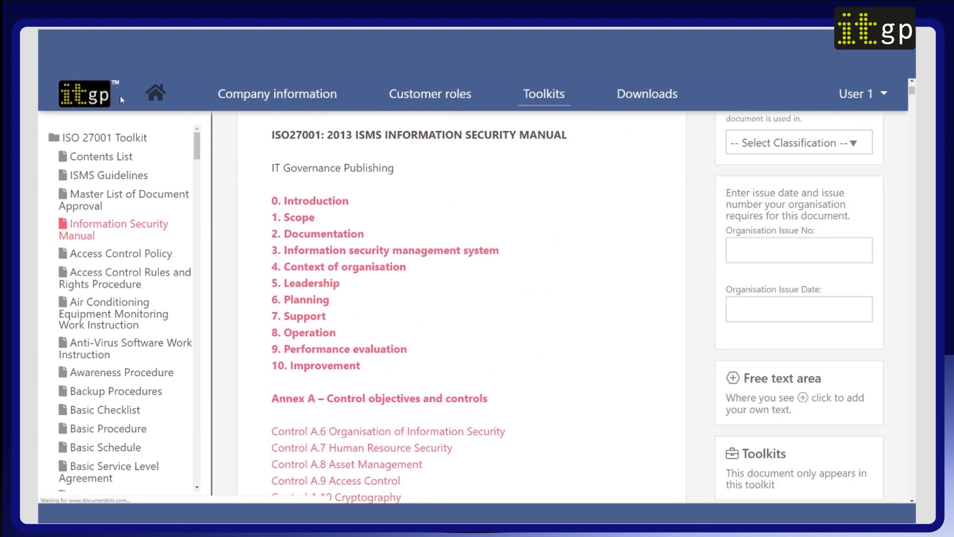
left_click(118, 230)
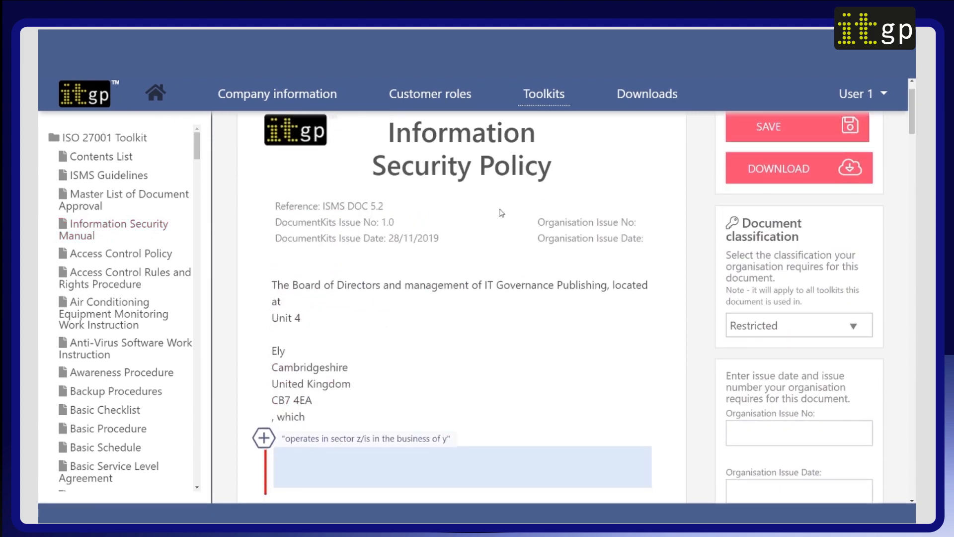
scroll("down", 3)
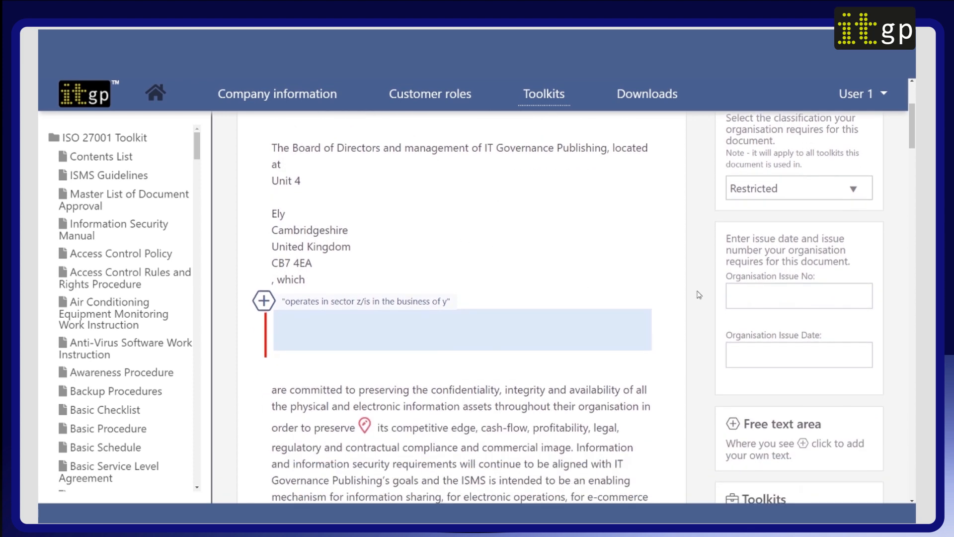
scroll("down", 3)
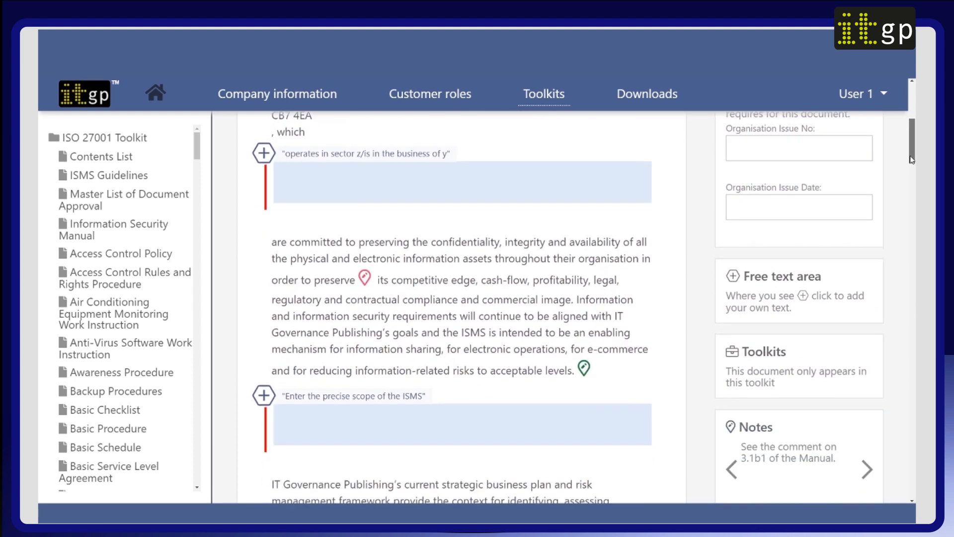
scroll("down", 3)
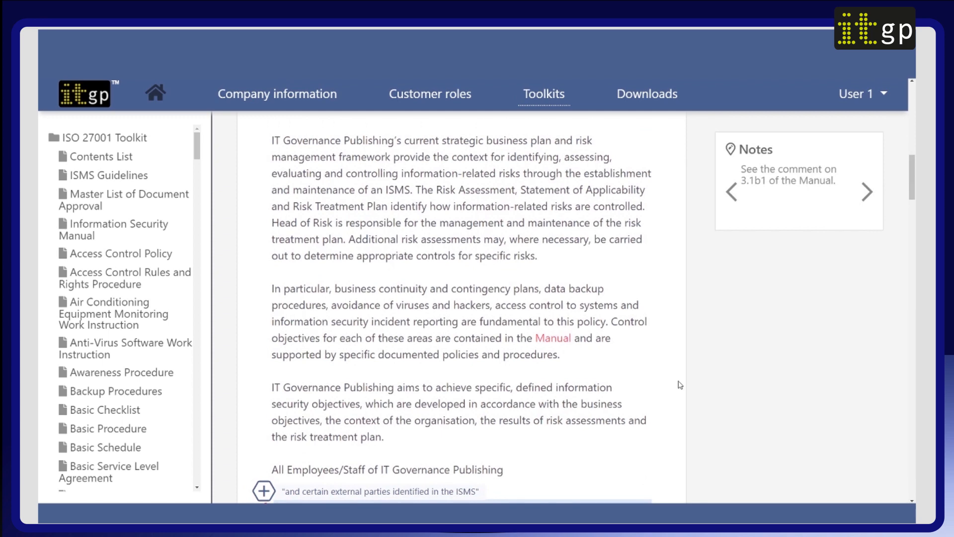
scroll("down", 3)
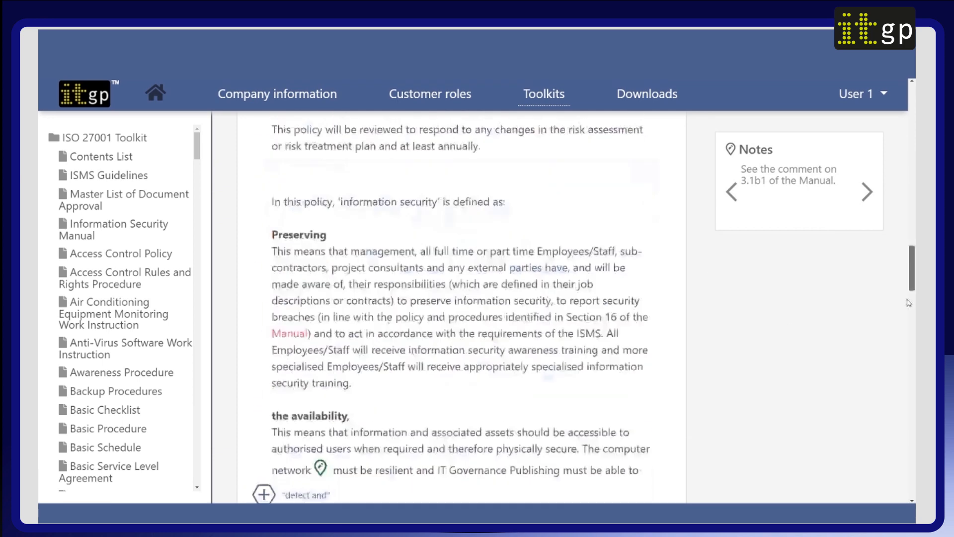
scroll("down", 3)
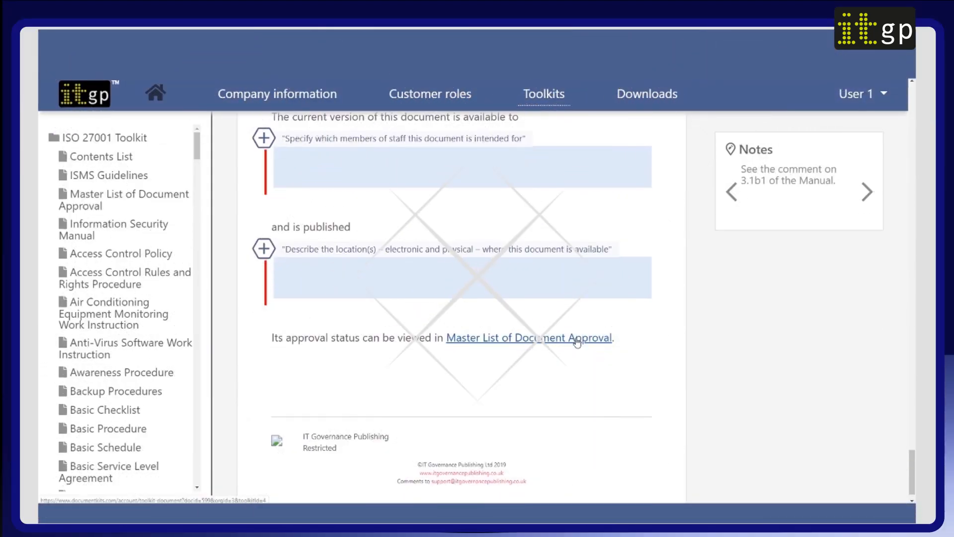
- View the linked Master List of Document Approval, then return to the ISO 27001 Toolkit's document list
left_click(528, 337)
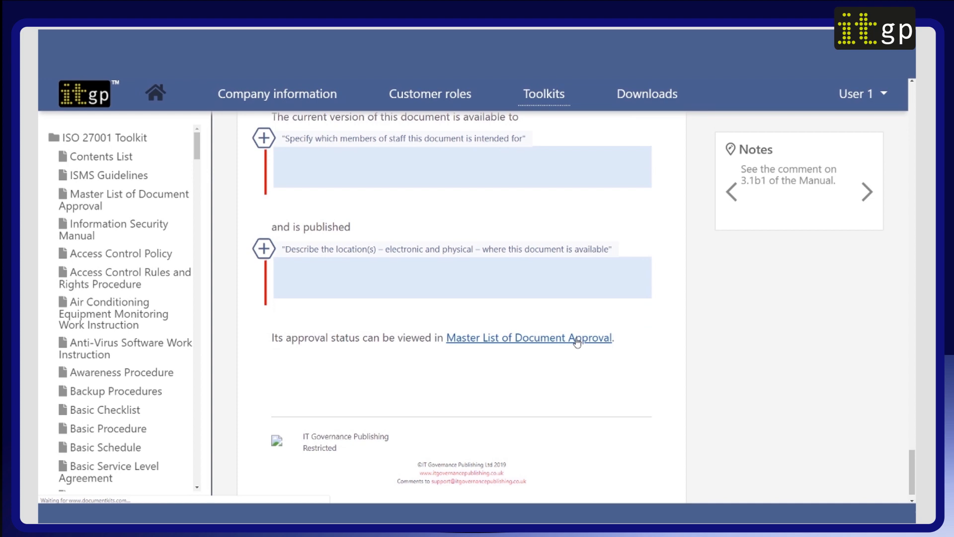
left_click(529, 337)
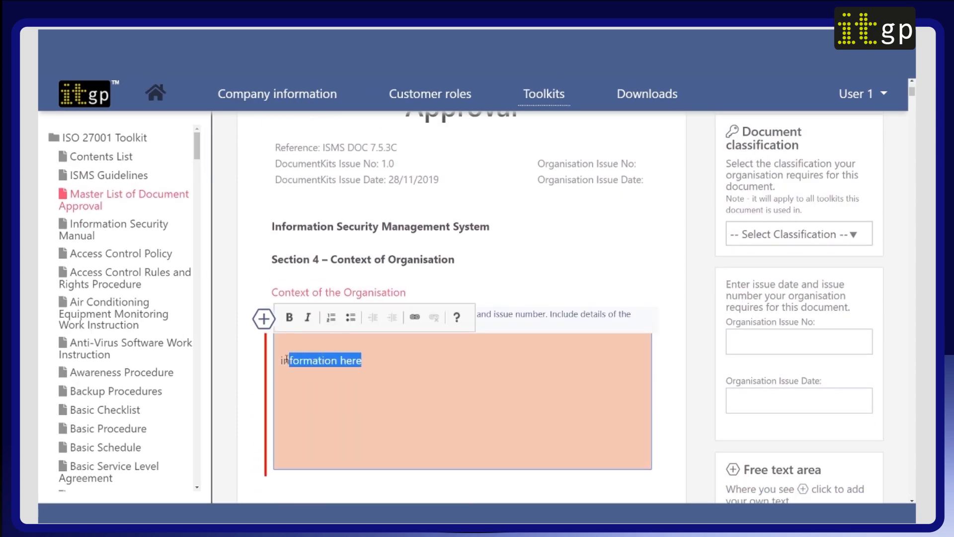
scroll("down", 3)
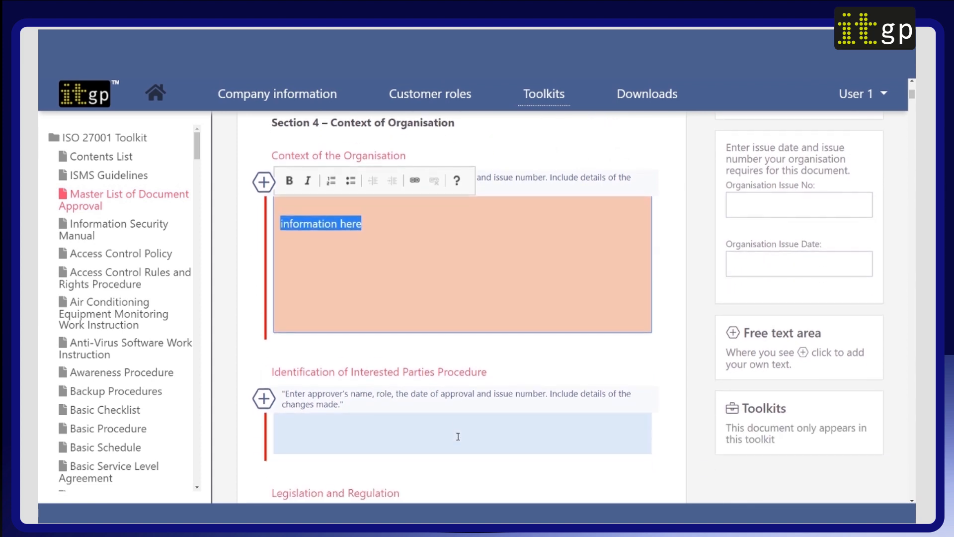
scroll("down", 3)
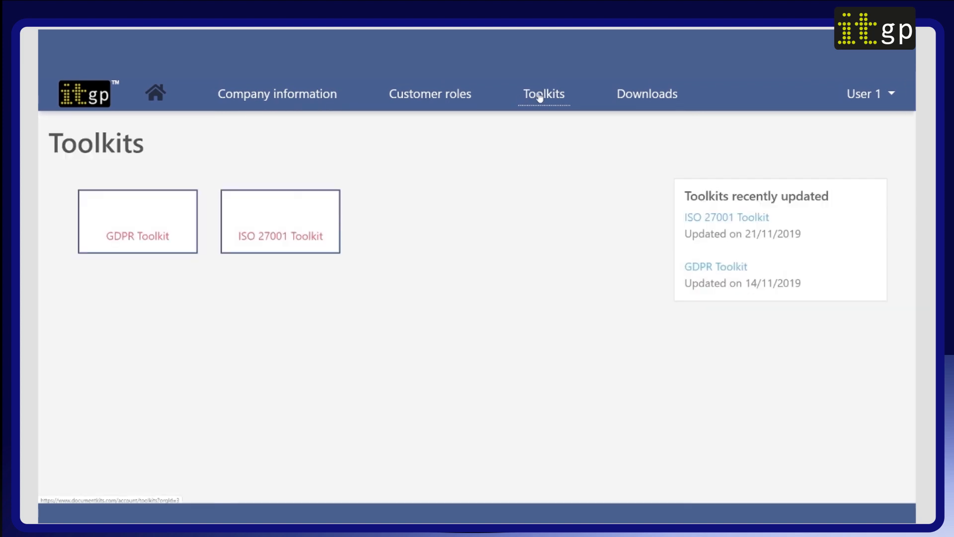
left_click(279, 236)
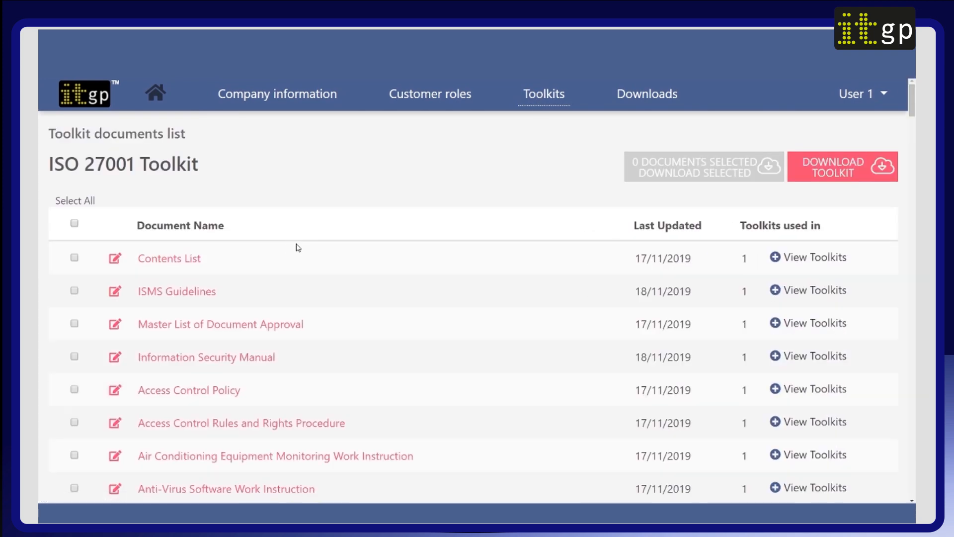